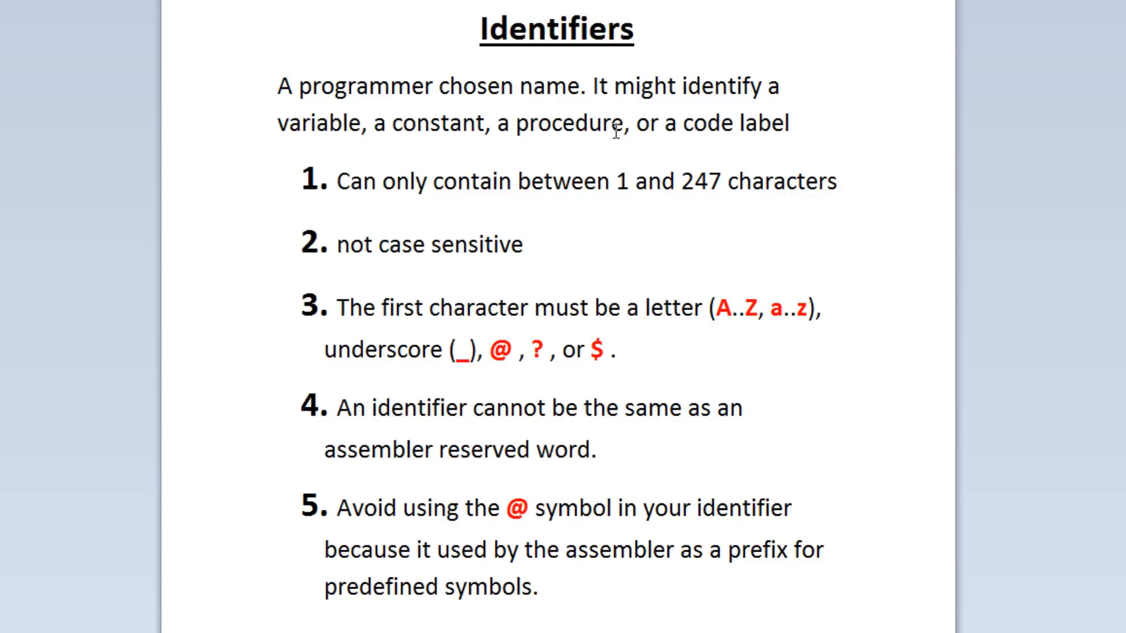
double_click(514, 508)
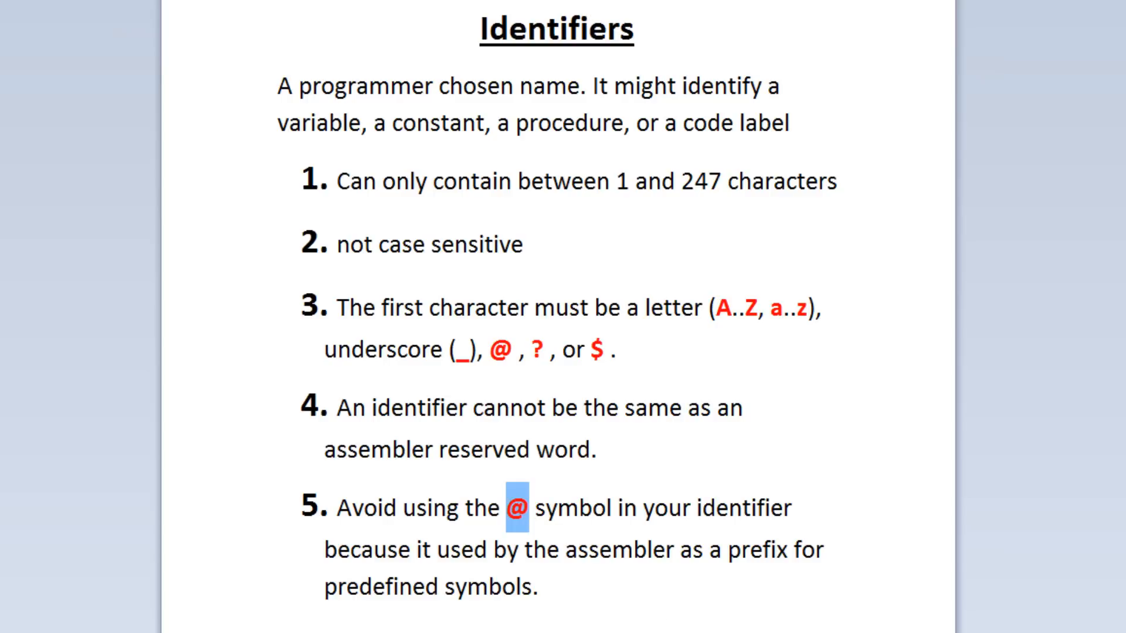
click(538, 588)
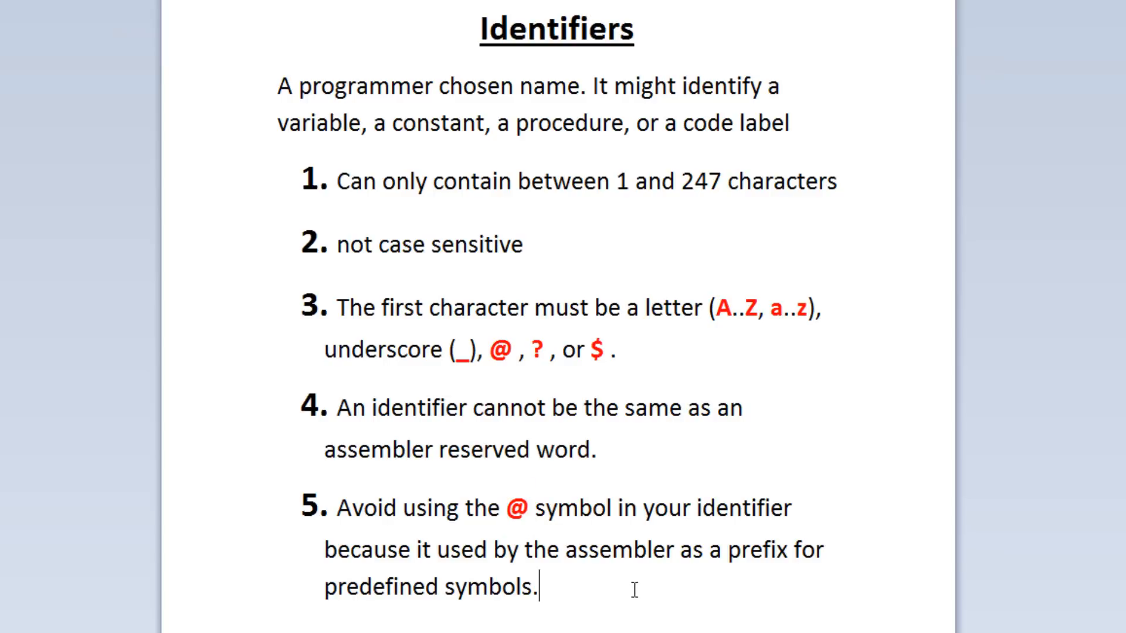